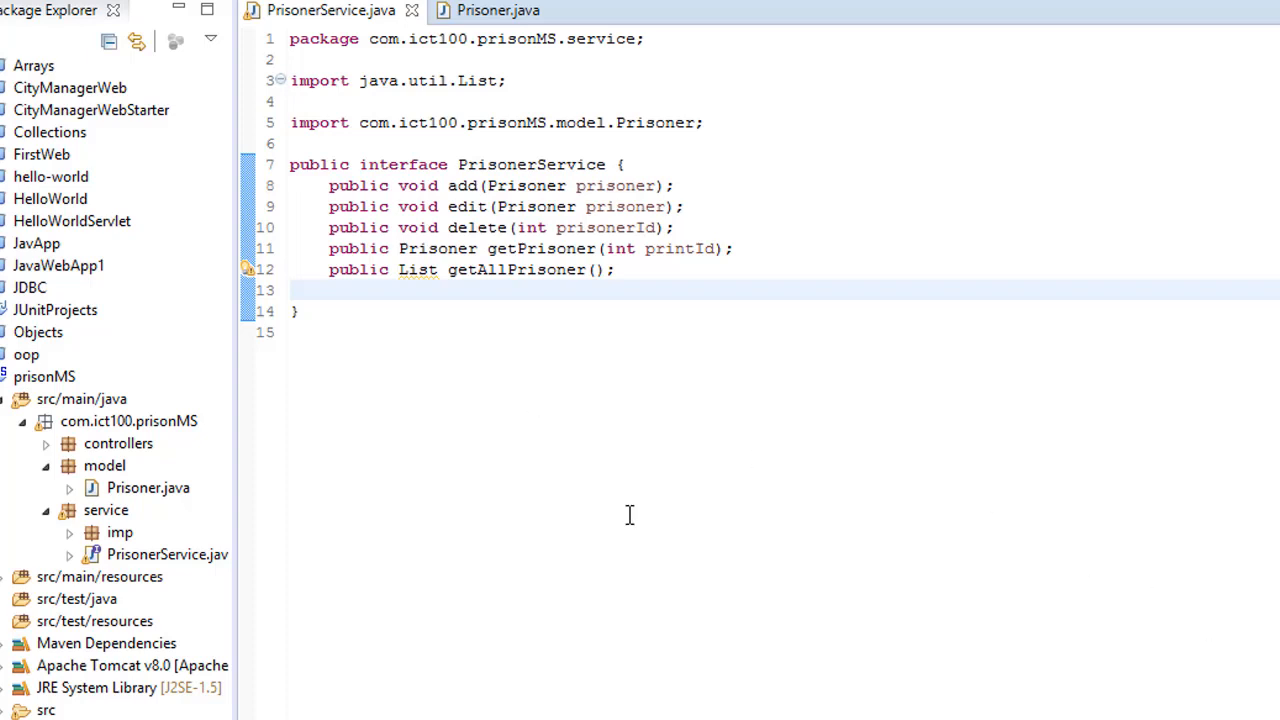
pyautogui.moveTo(504, 322)
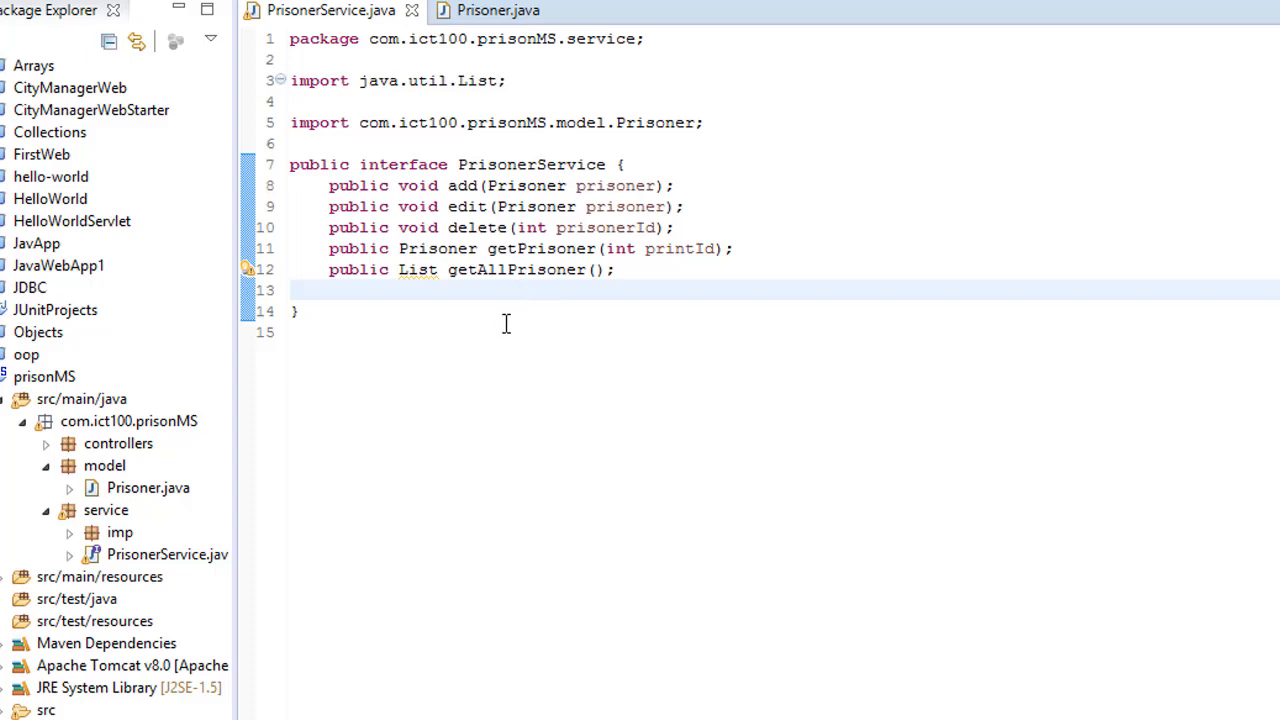
pyautogui.moveTo(590, 184)
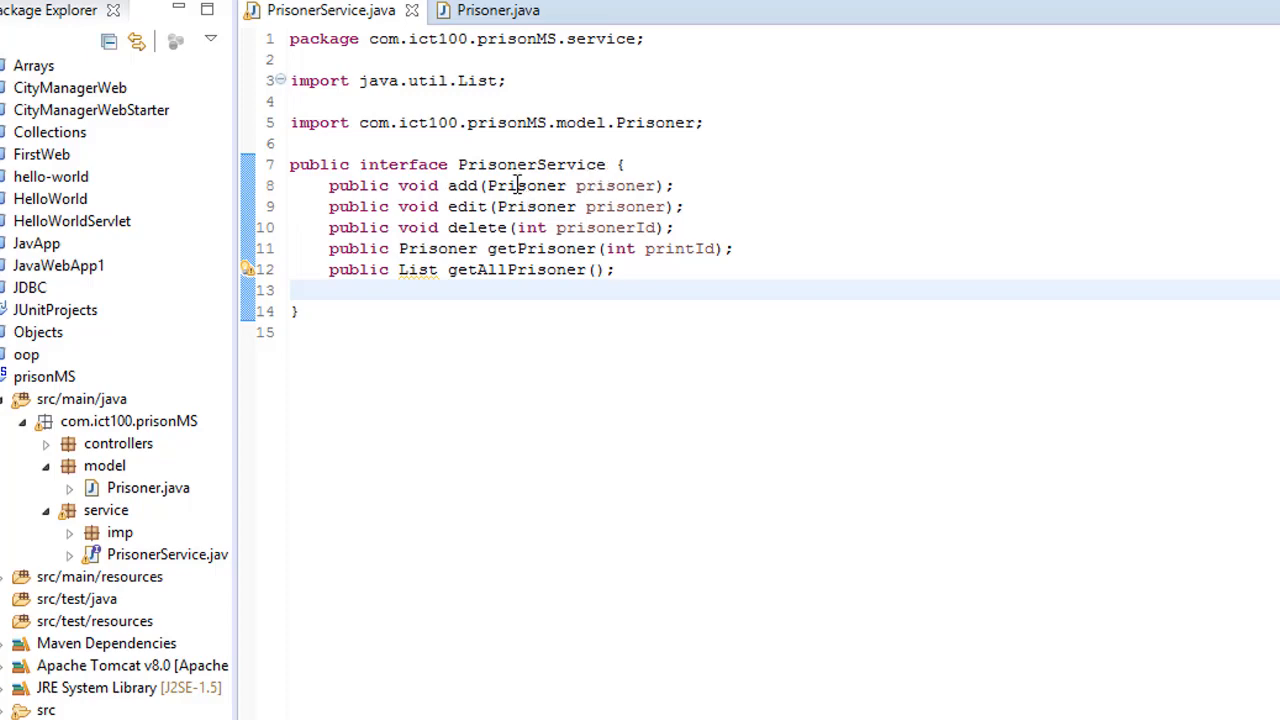
pyautogui.moveTo(540, 206)
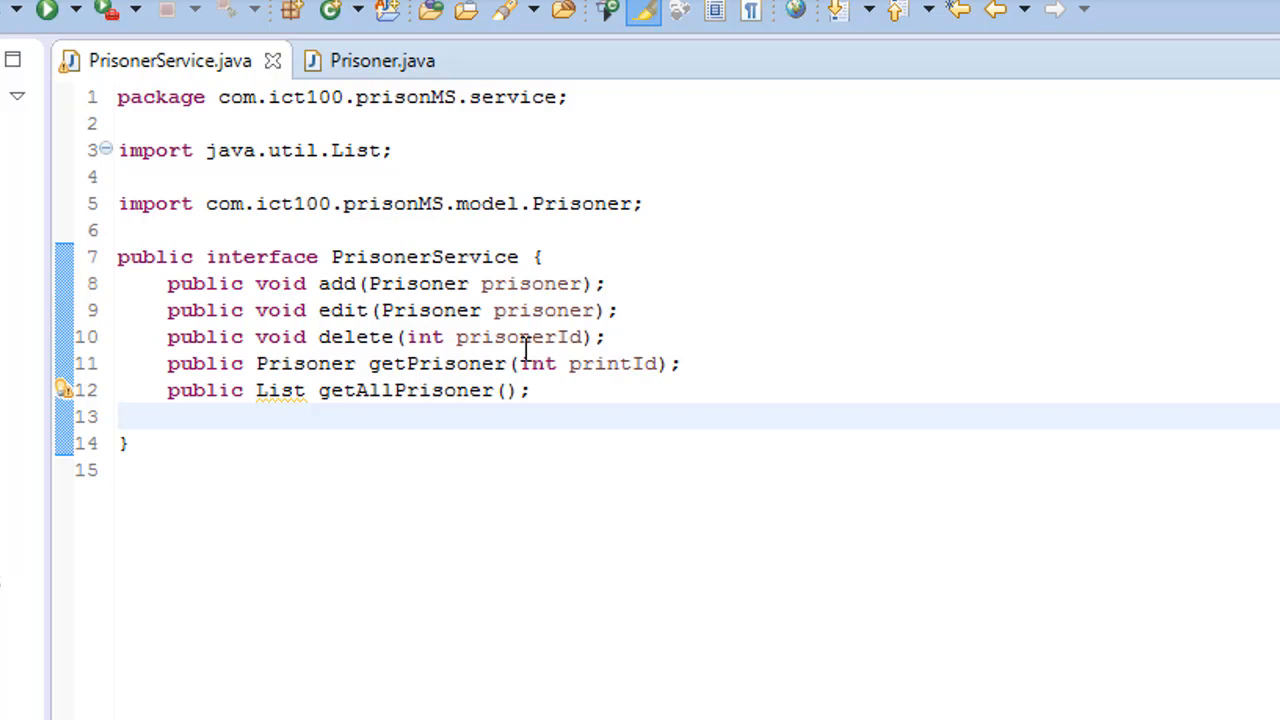
pyautogui.moveTo(478, 260)
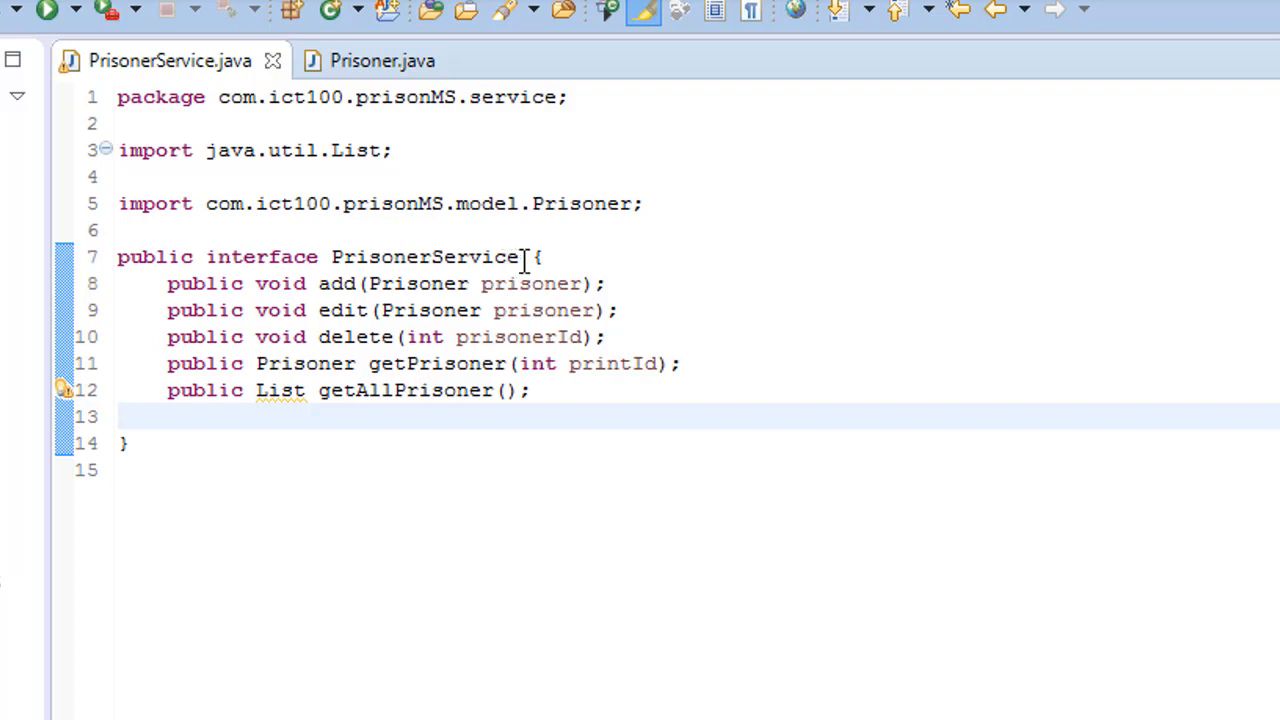
pyautogui.moveTo(518, 322)
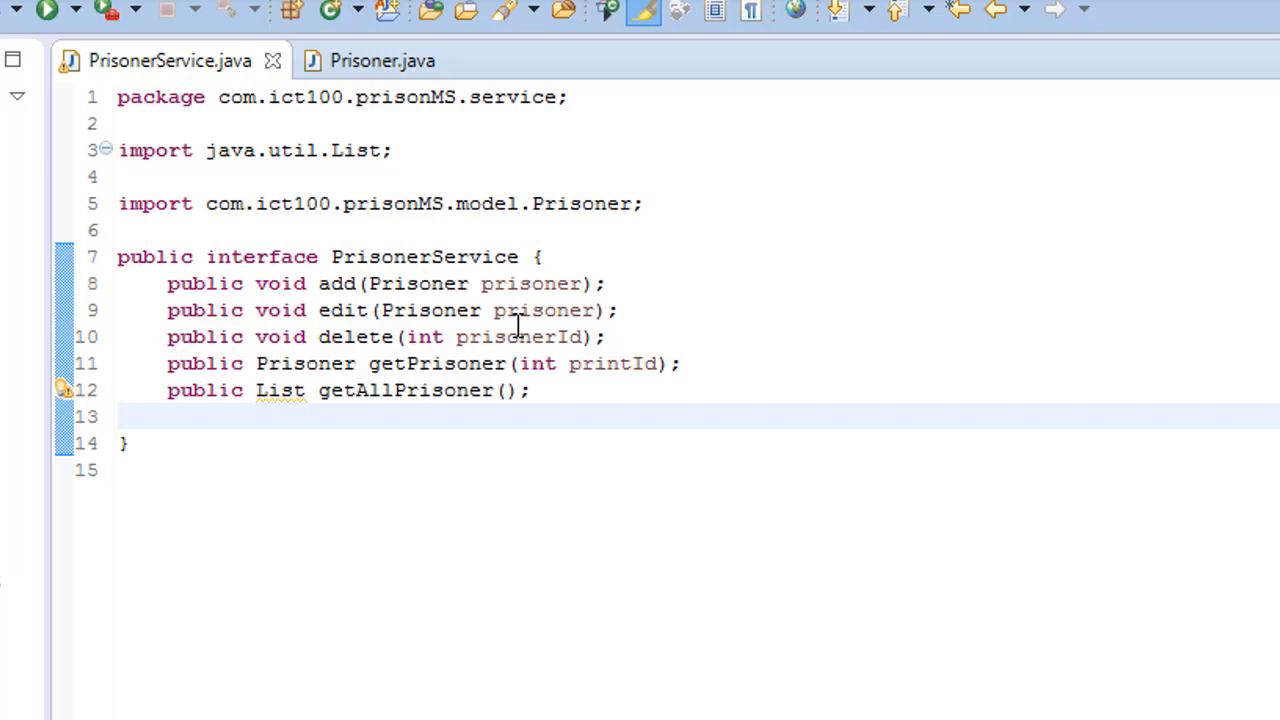
pyautogui.moveTo(340, 216)
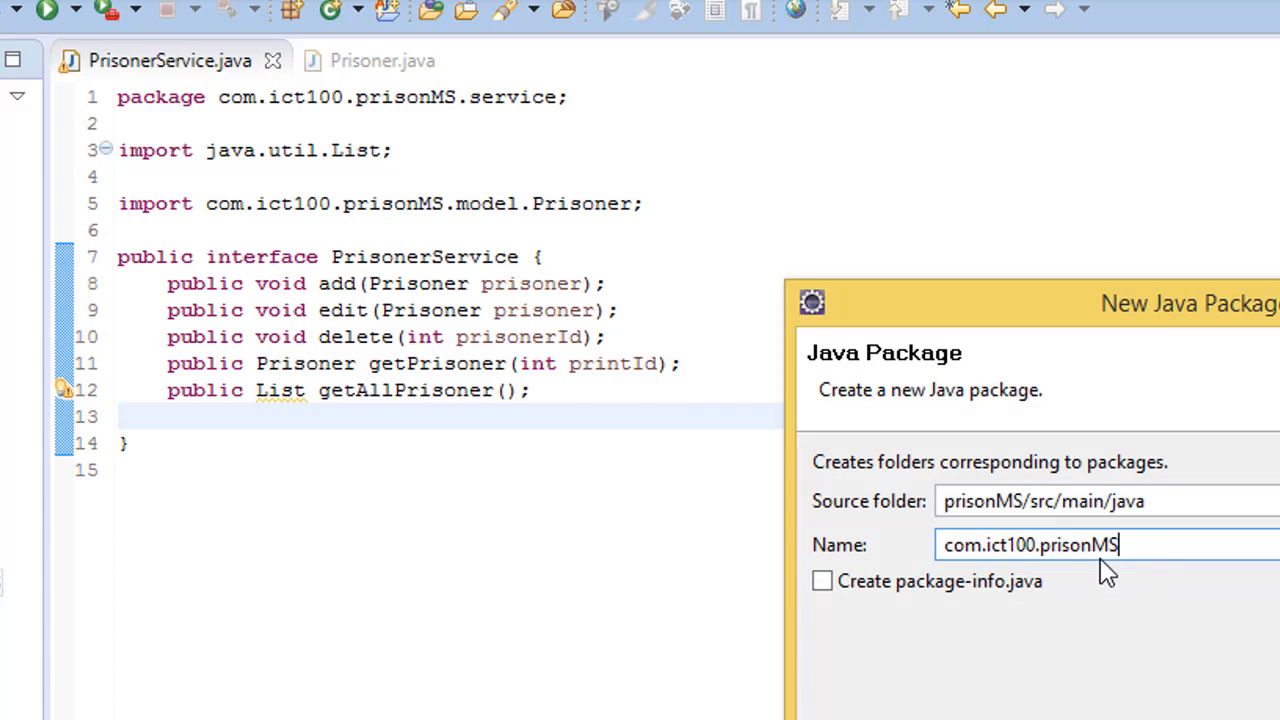
# Name the new package com.ict100.prisonMS.dao and finish the wizard
pyautogui.write('.')
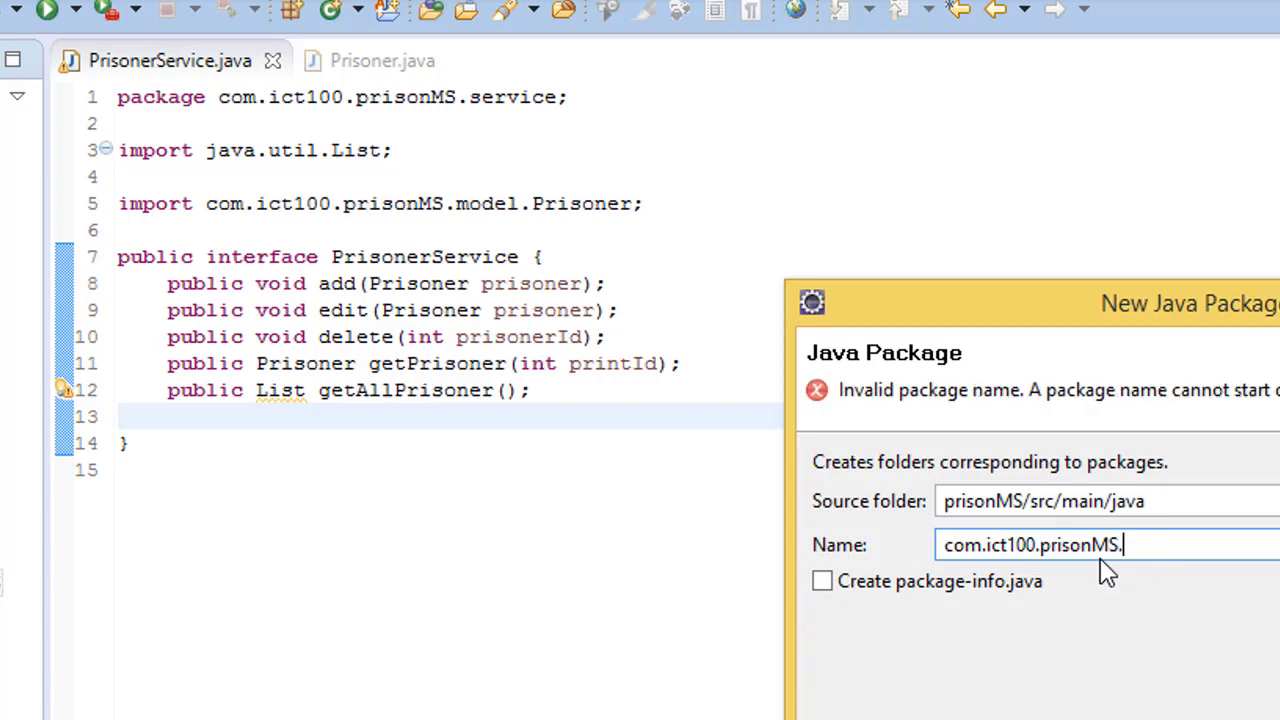
pyautogui.write('dao')
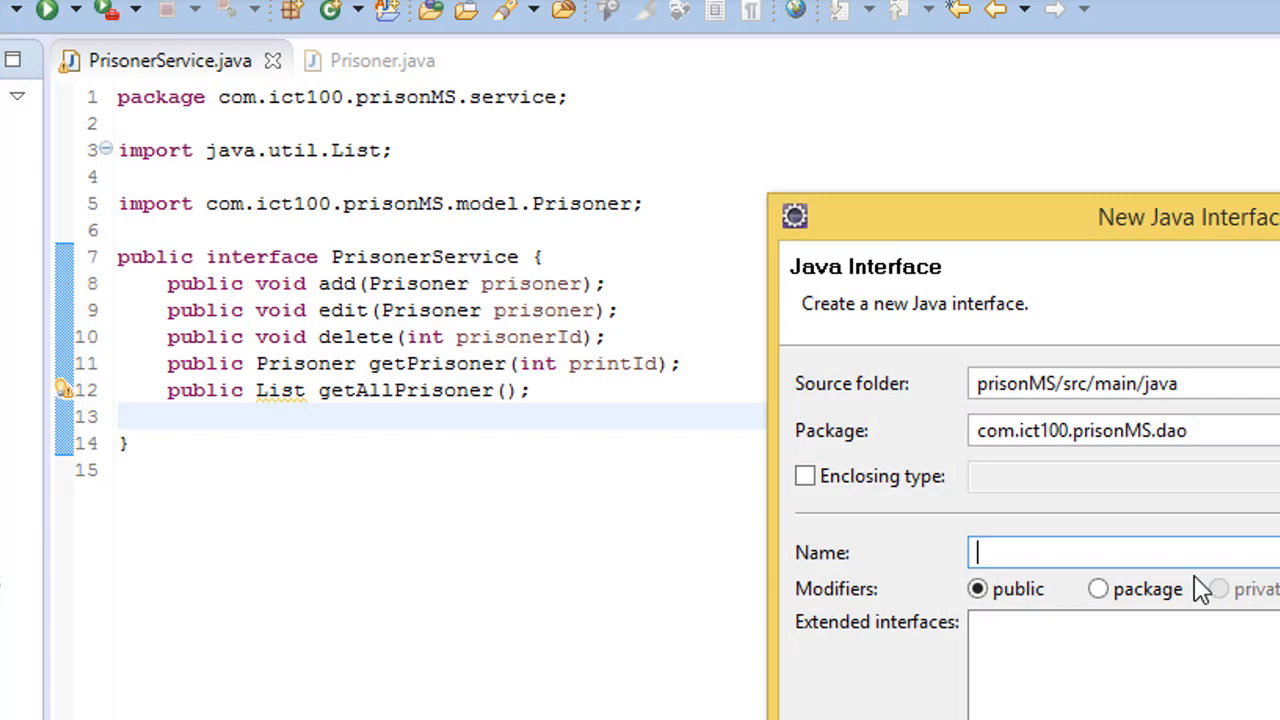
pyautogui.moveTo(1148, 590)
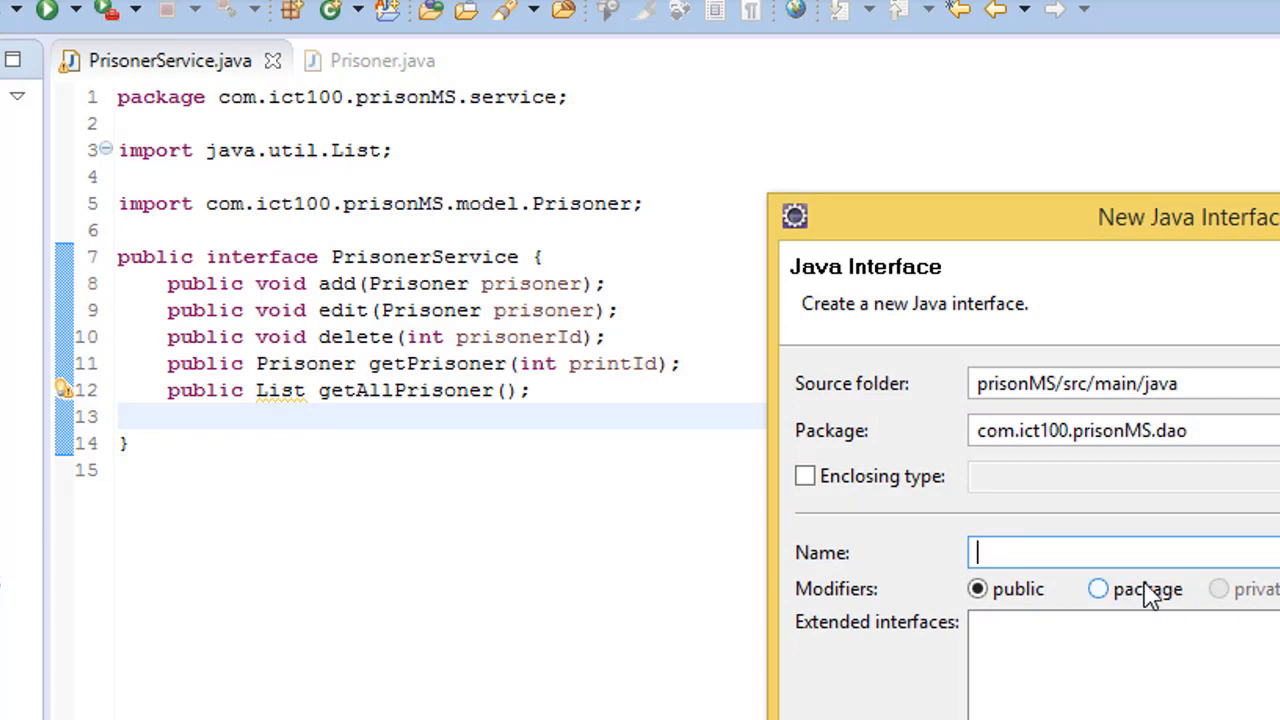
# Name the new interface PrisonerDao and create it in the dao package
pyautogui.write('Prisone')
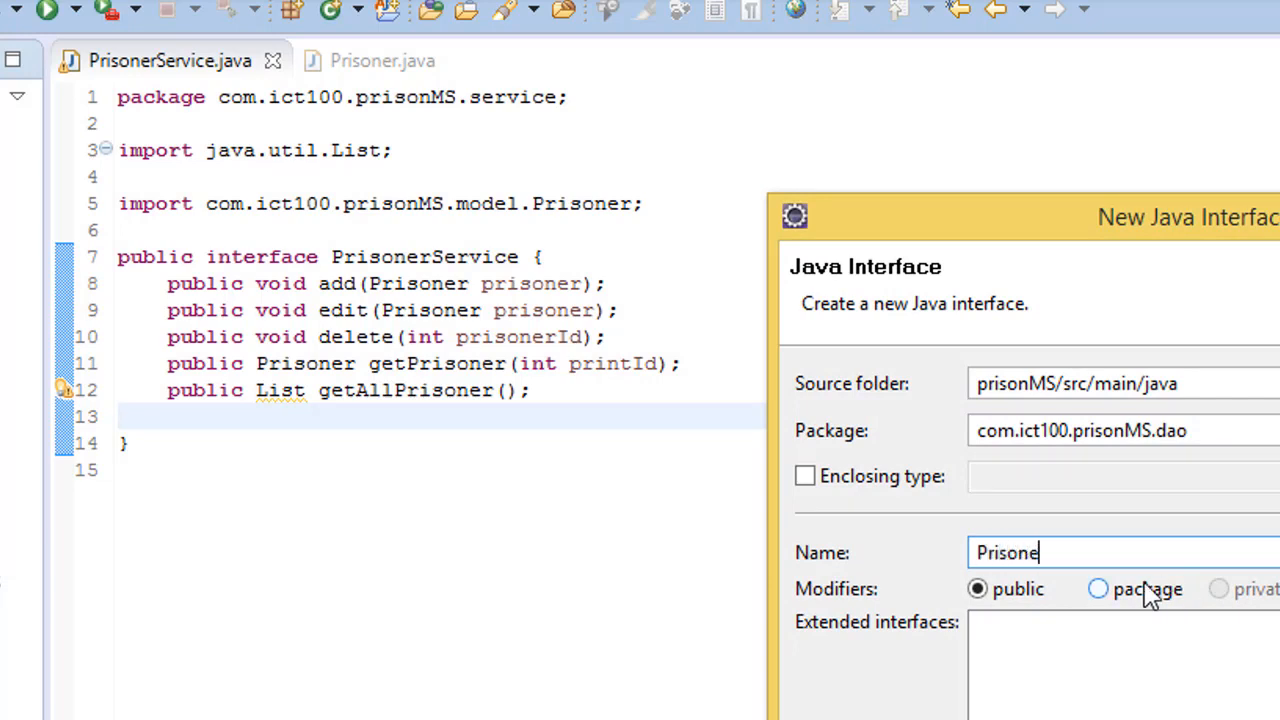
pyautogui.write('rDao')
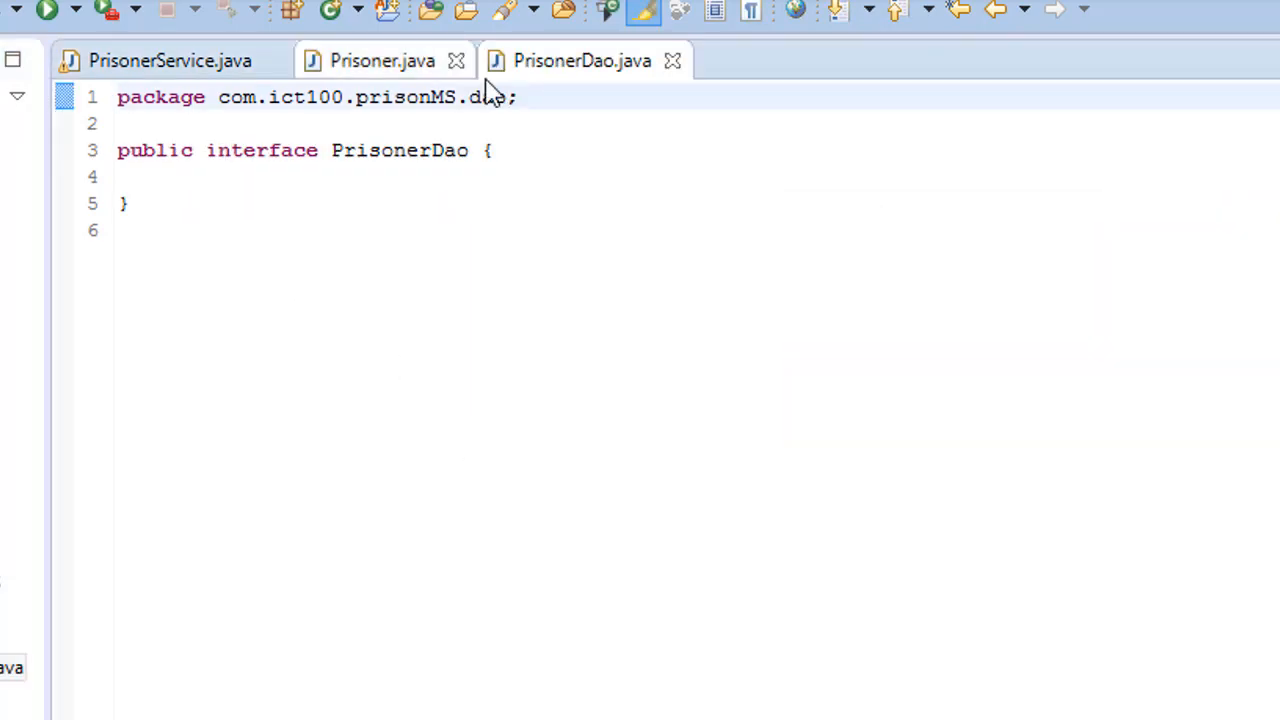
# Copy the five CRUD method declarations from PrisonerService into PrisonerDao
pyautogui.click(382, 60)
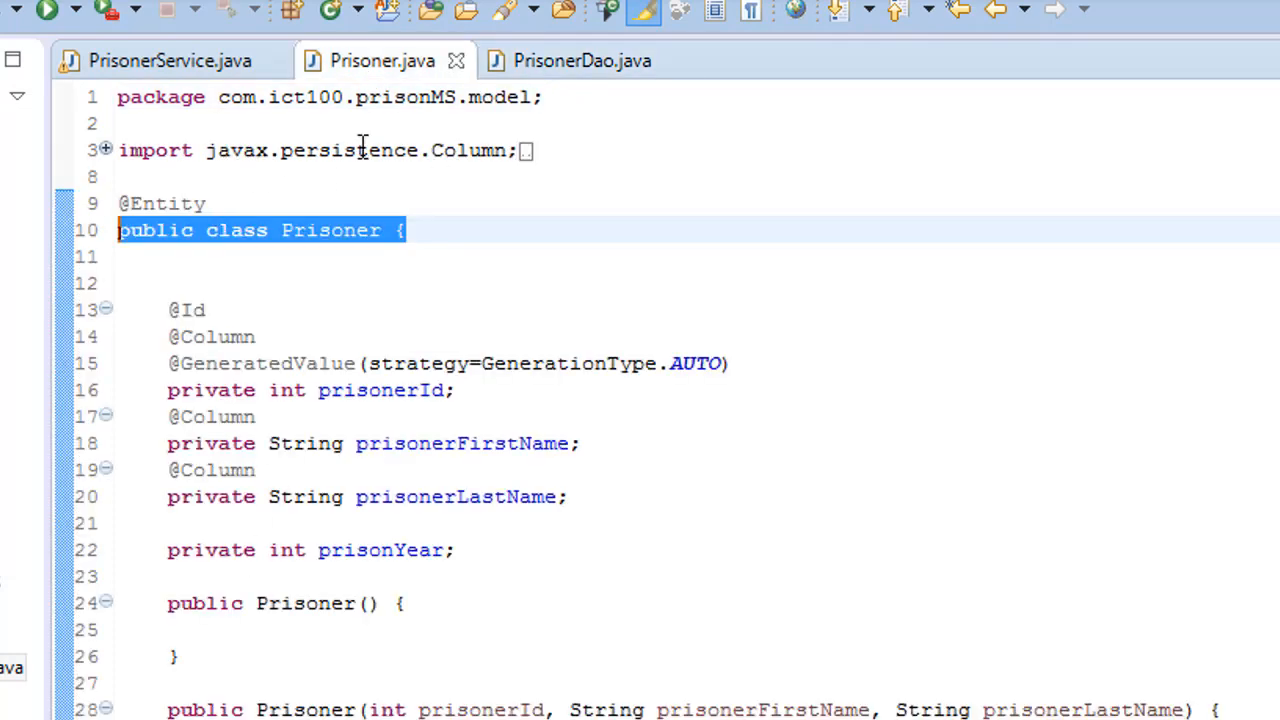
pyautogui.click(170, 60)
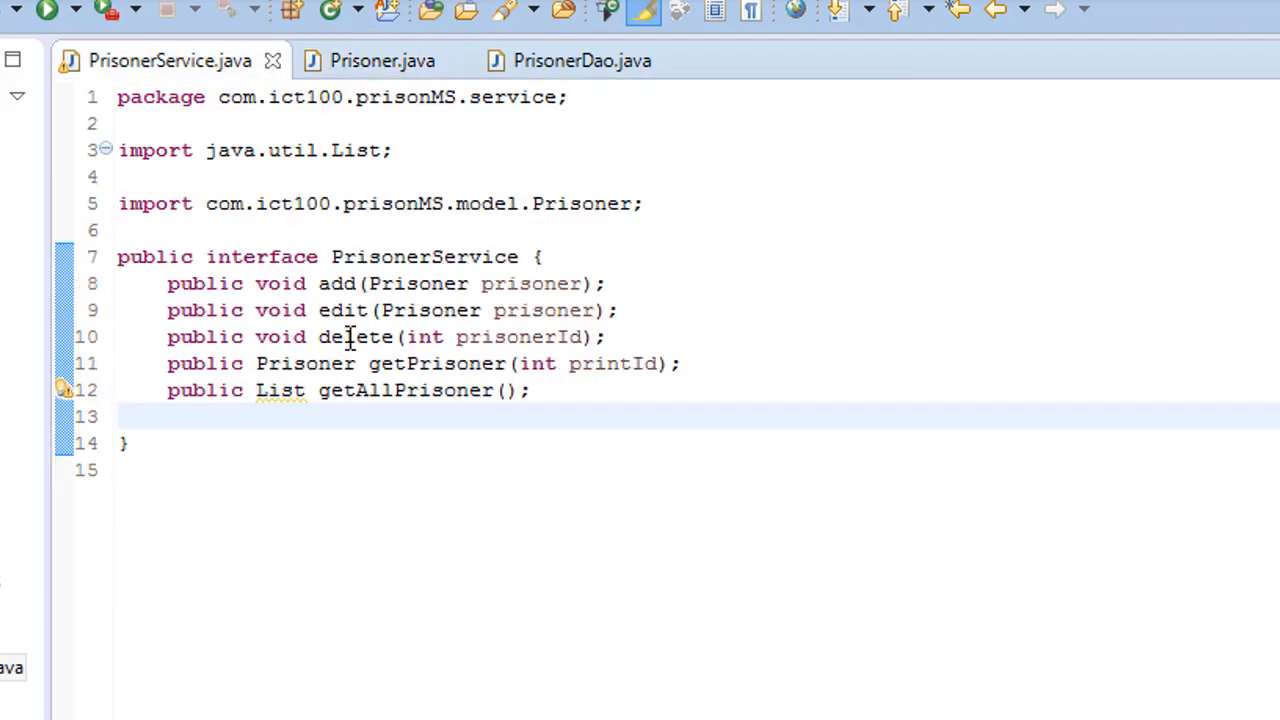
pyautogui.click(582, 60)
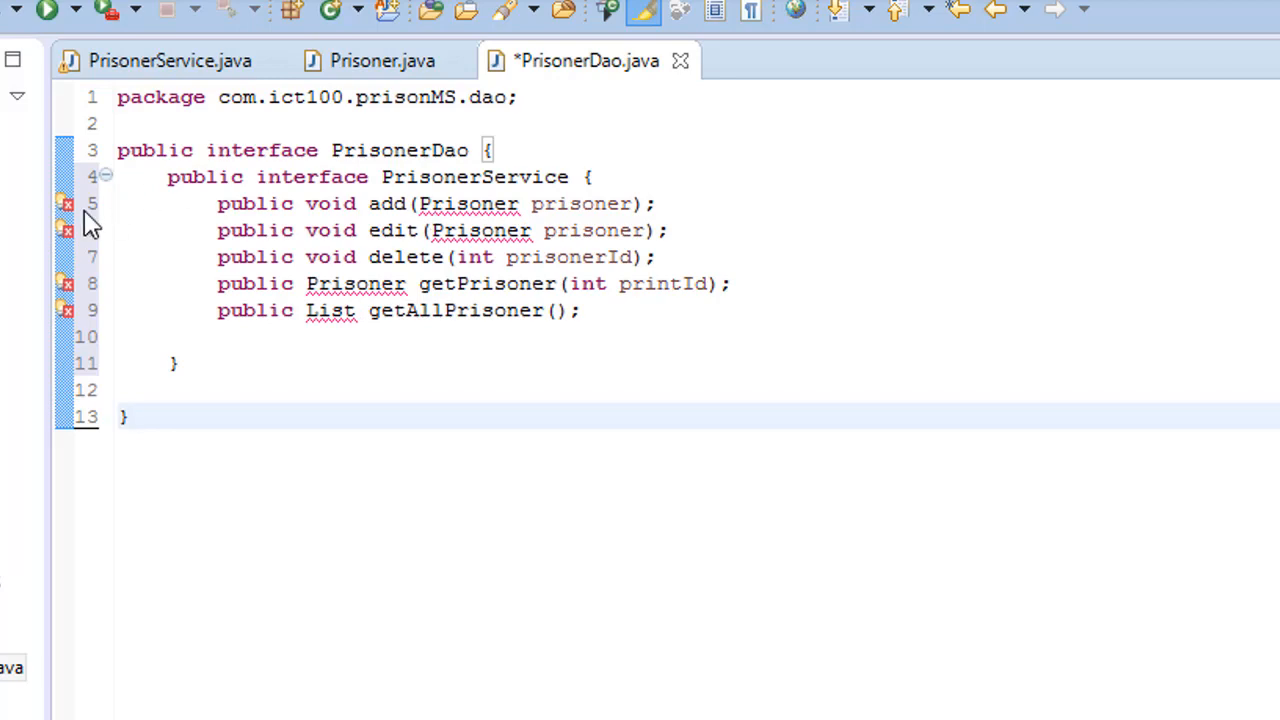
pyautogui.moveTo(192, 96)
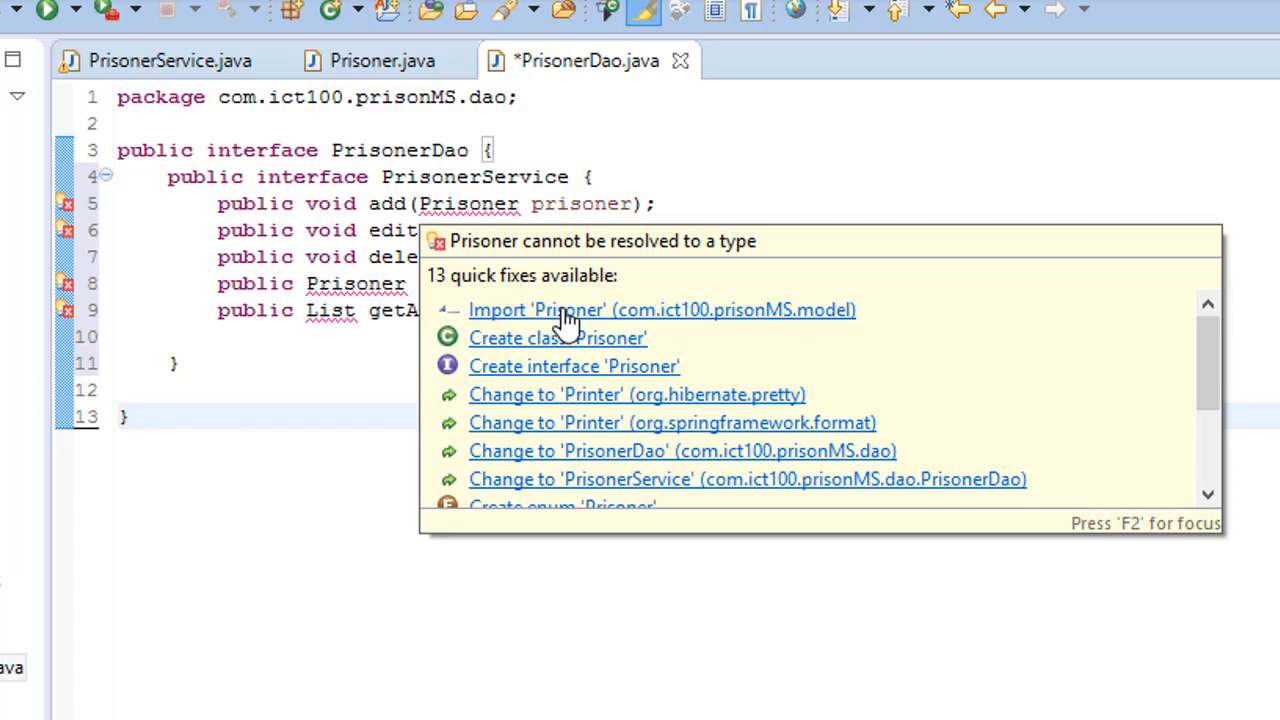
# Import the Prisoner model class and java.util.List via quick fixes in PrisonerDao
pyautogui.click(660, 308)
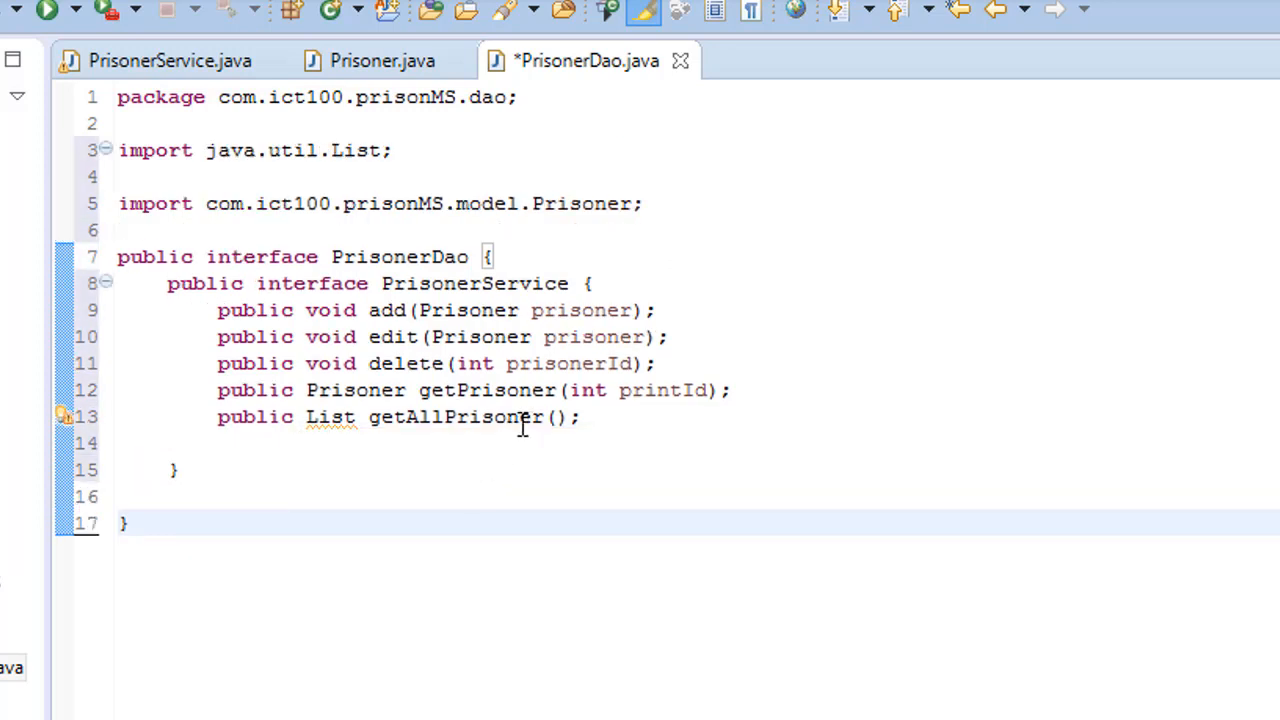
pyautogui.moveTo(10, 668)
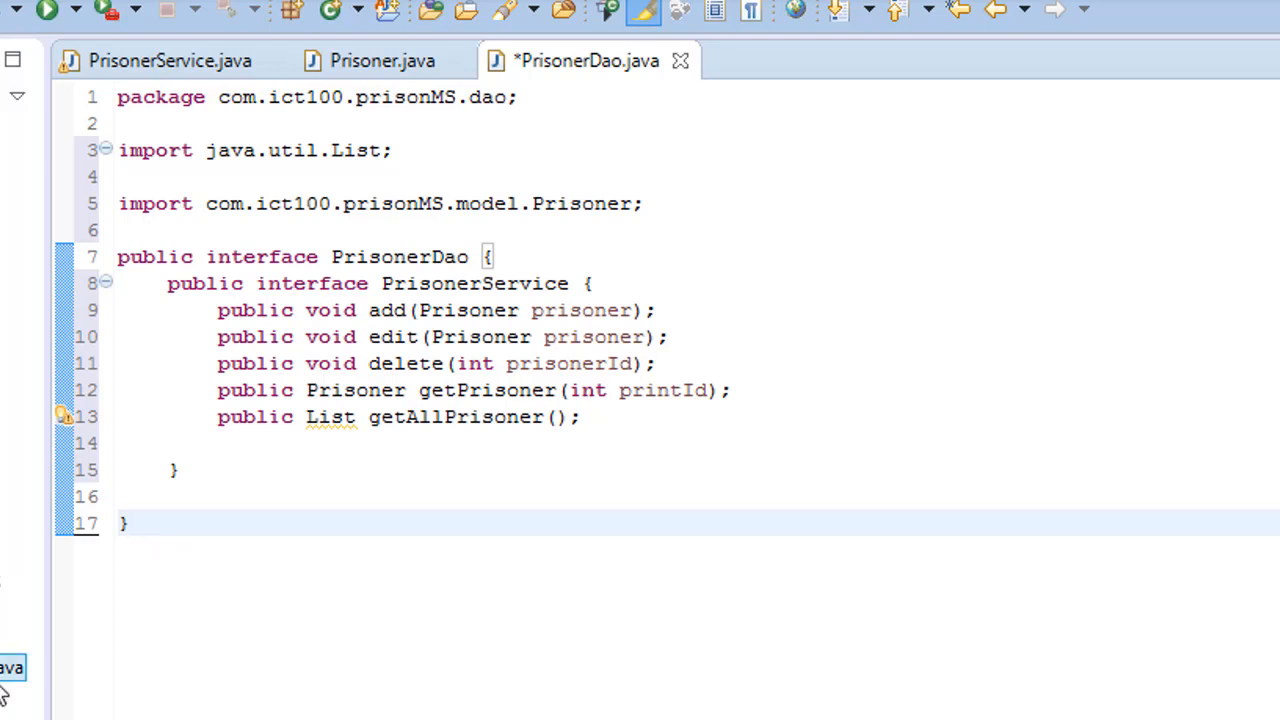
pyautogui.click(124, 524)
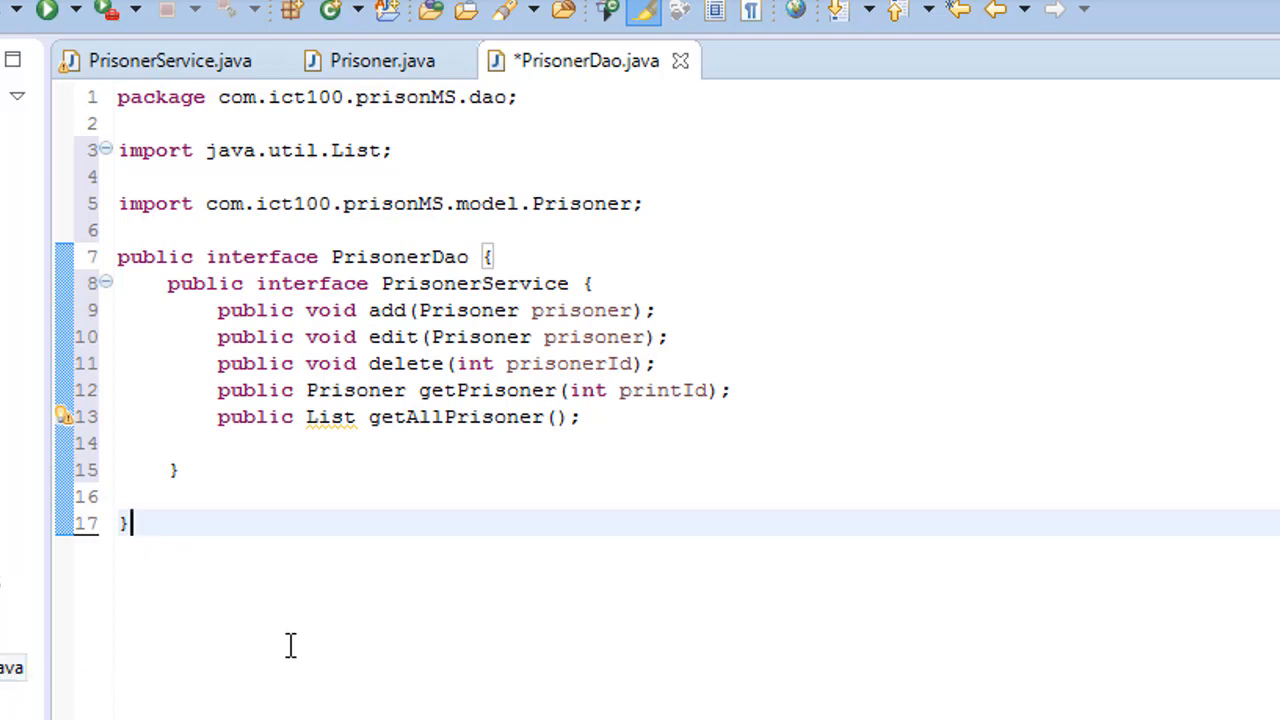